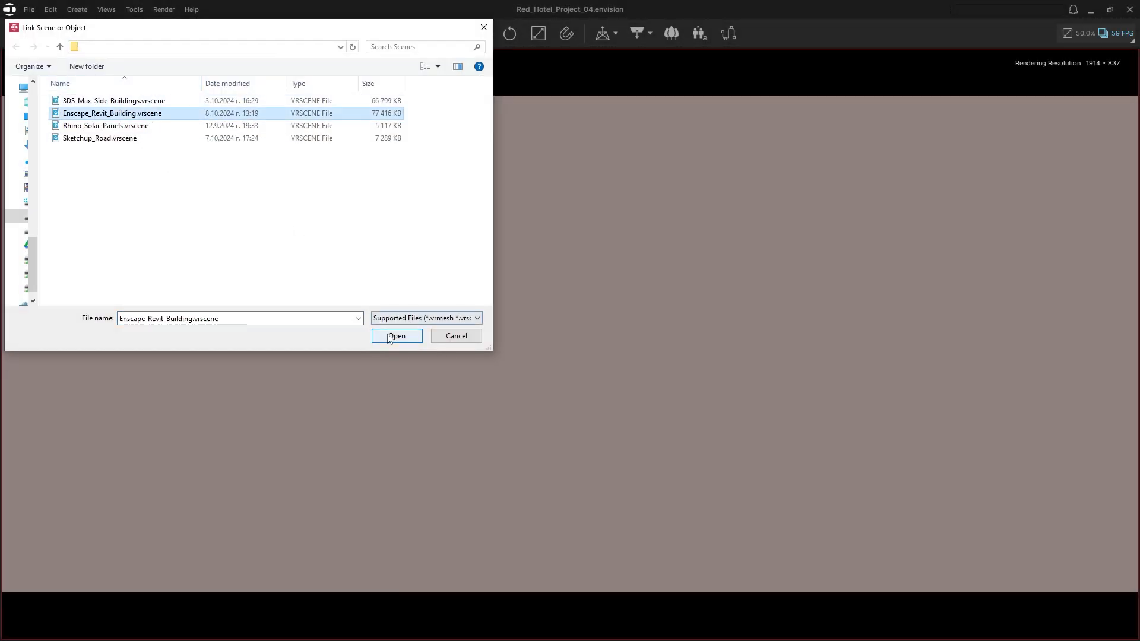
Link Enscape_Revit_Building.vrscene and Sketchup_Road.vrscene into the hotel project.
{"action": "left_click", "coordinate": [397, 336]}
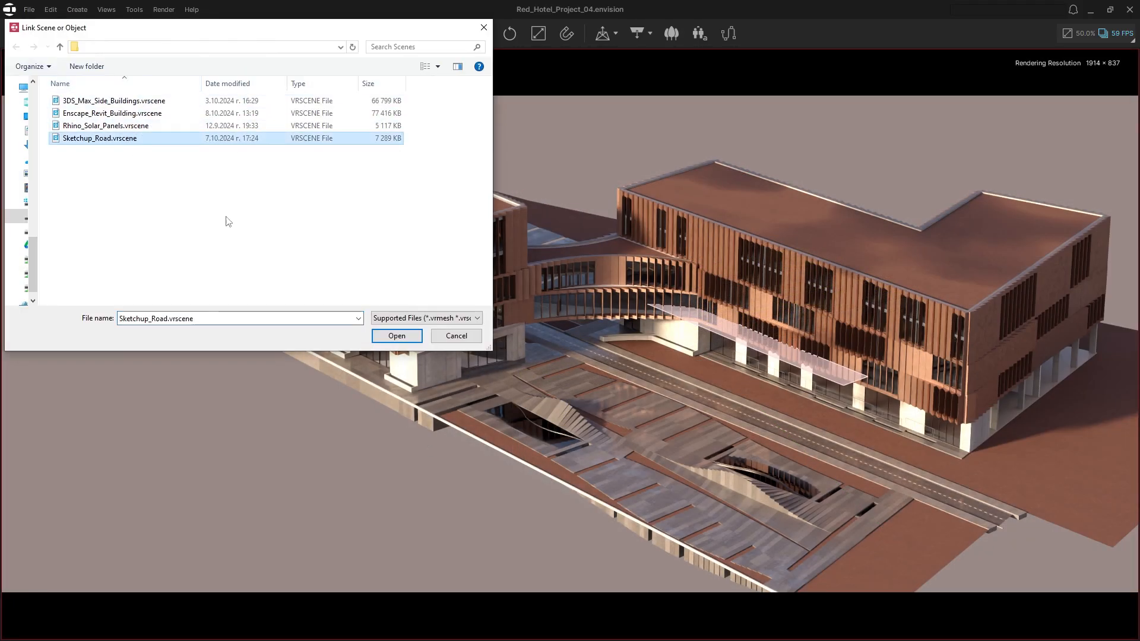
{"action": "left_click", "coordinate": [397, 337]}
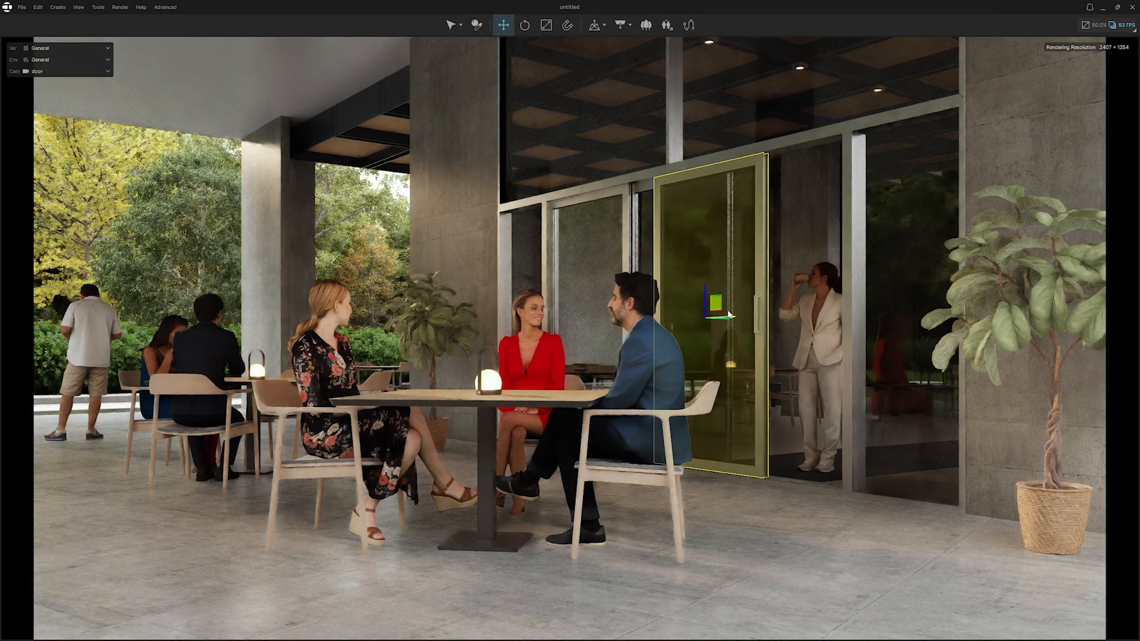
Slide the glass door along its frame to sit behind the seated group.
{"action": "left_click_drag", "start_coordinate": [727, 314], "coordinate": [713, 313]}
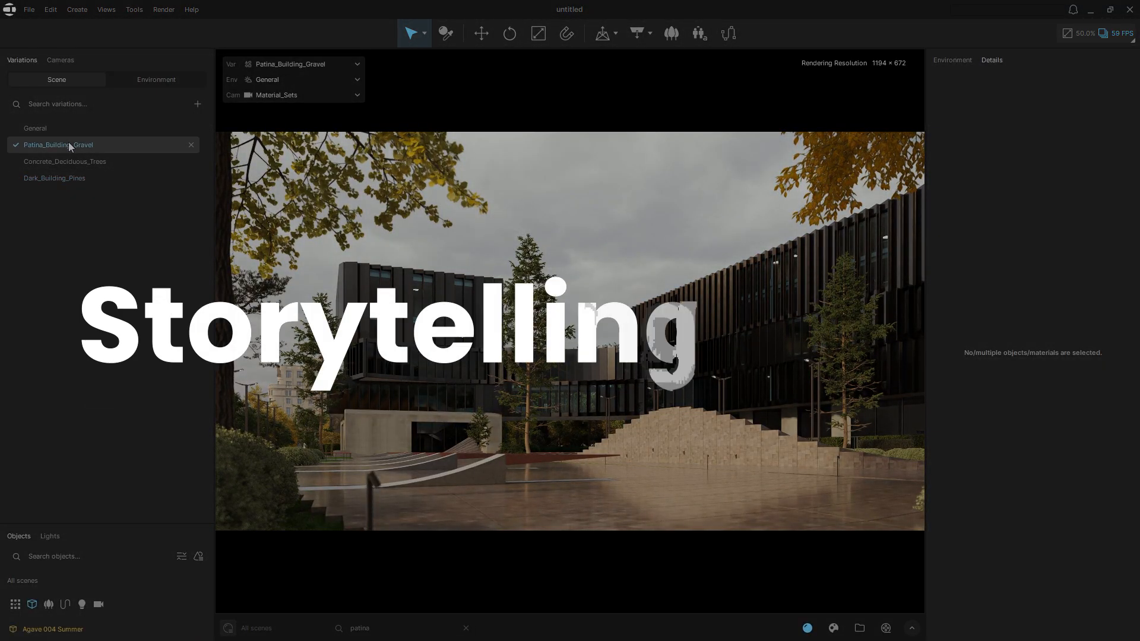
Apply the Patina_Building_Gravel variation and switch to the CameraSlabs_reveal camera.
{"action": "left_click", "coordinate": [64, 161]}
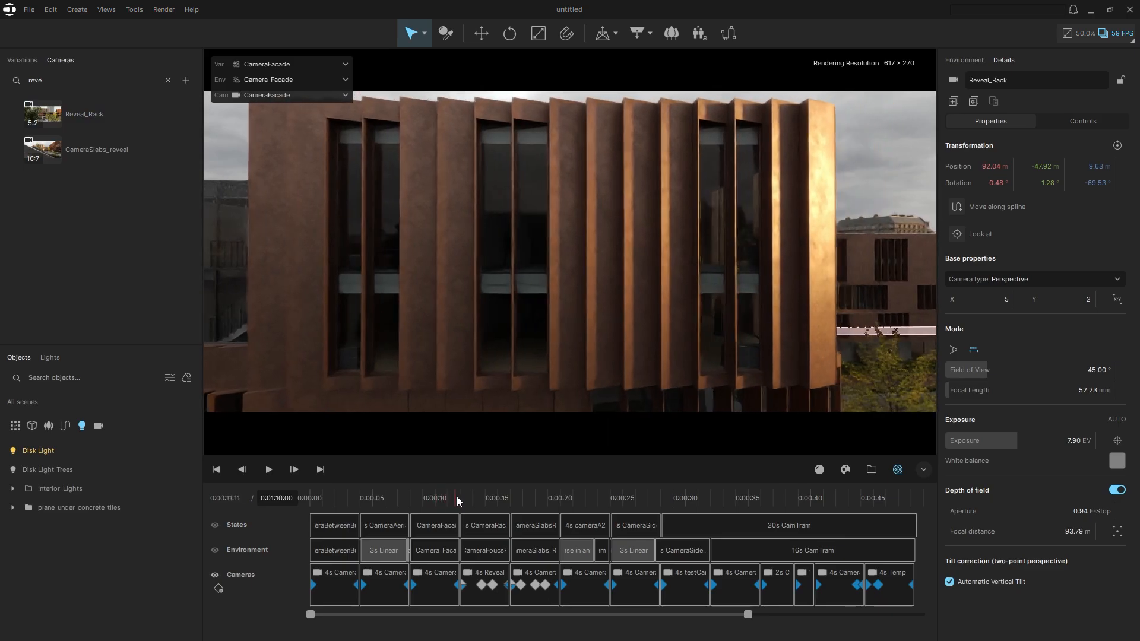
{"action": "left_click", "coordinate": [96, 150]}
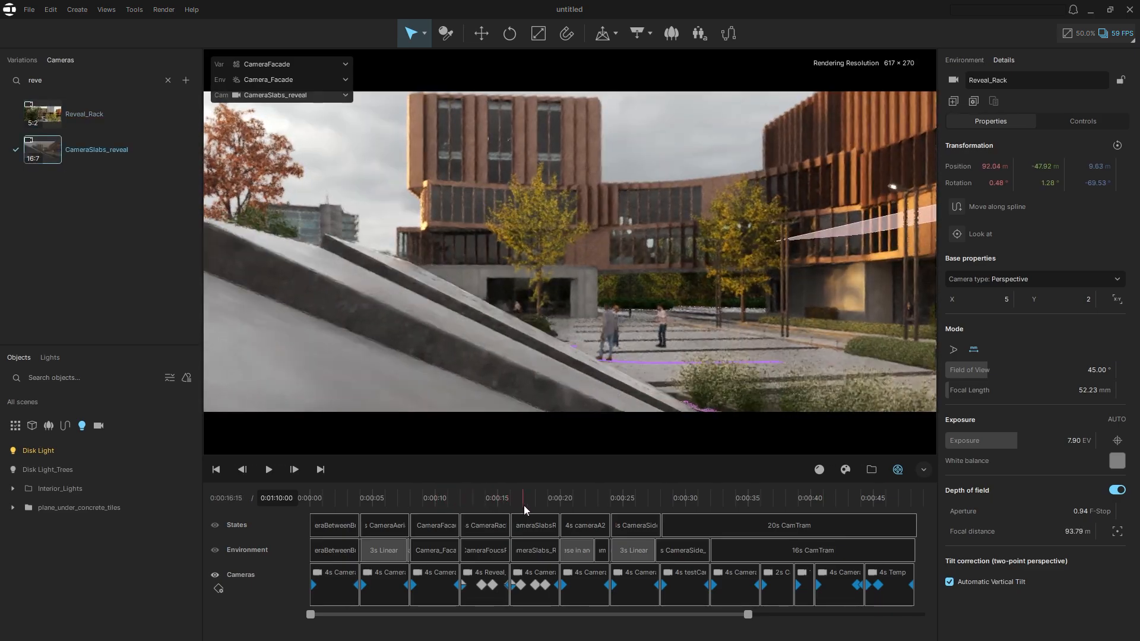